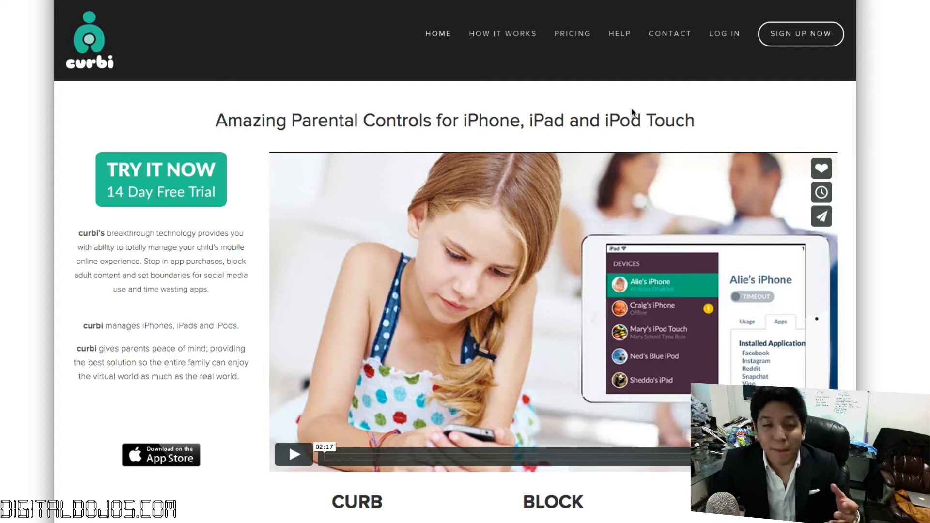
{"action": "mouse_move", "coordinate": [638, 95]}
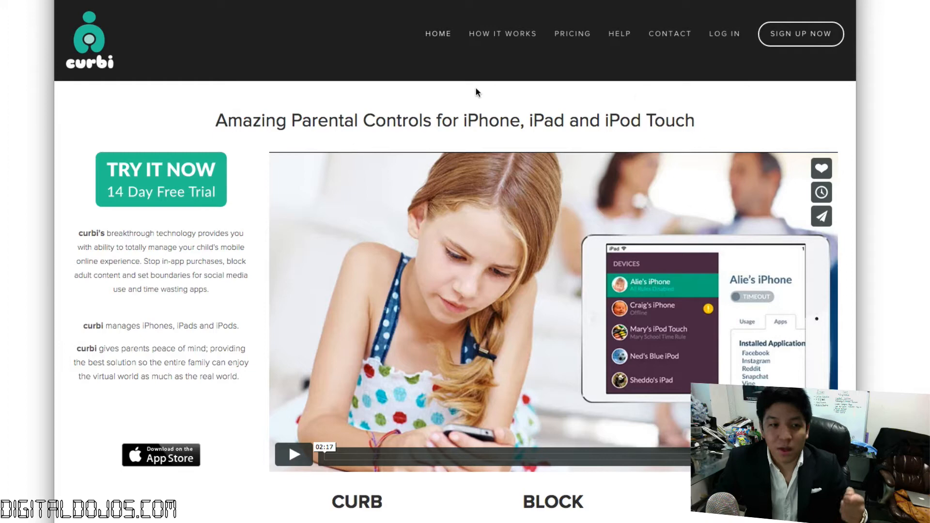
Step: Scroll down through the curbi homepage before reaching the enrollment dashboard
{"action": "scroll", "scroll_direction": "down", "scroll_amount": 3}
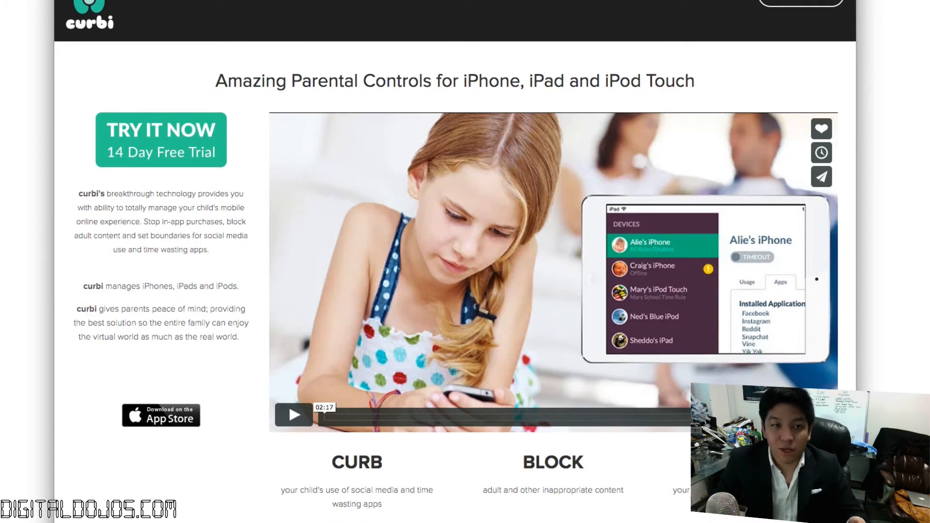
{"action": "scroll", "scroll_direction": "down", "scroll_amount": 3}
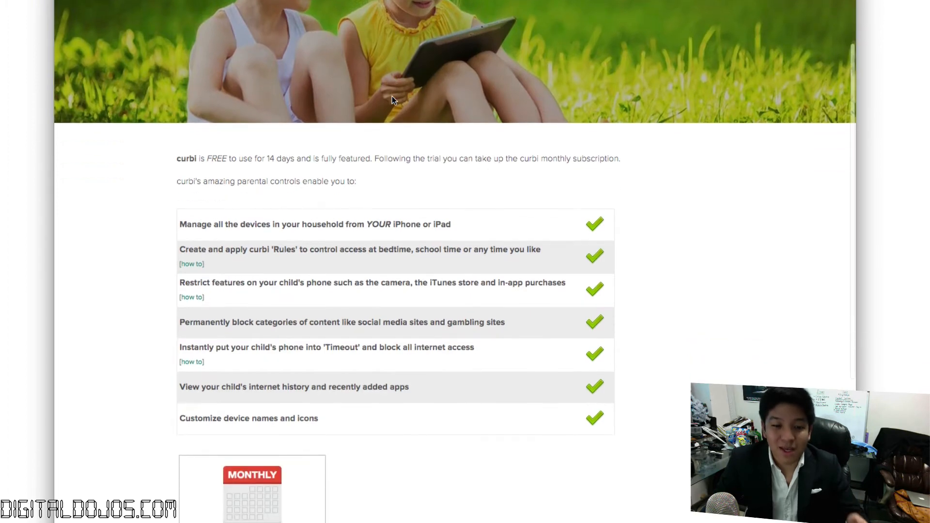
{"action": "scroll", "scroll_direction": "down", "scroll_amount": 3}
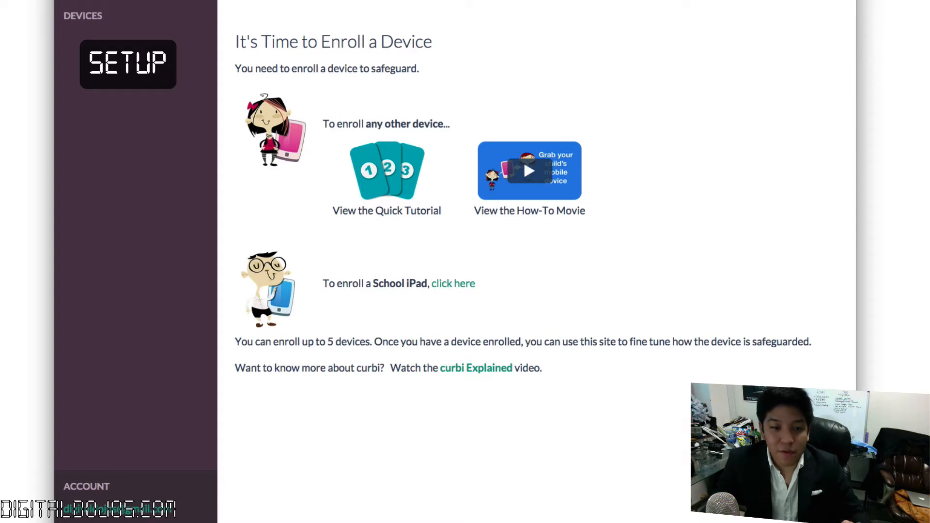
Step: Start the quick enrollment tutorial from the dashboard
{"action": "left_click", "coordinate": [128, 64]}
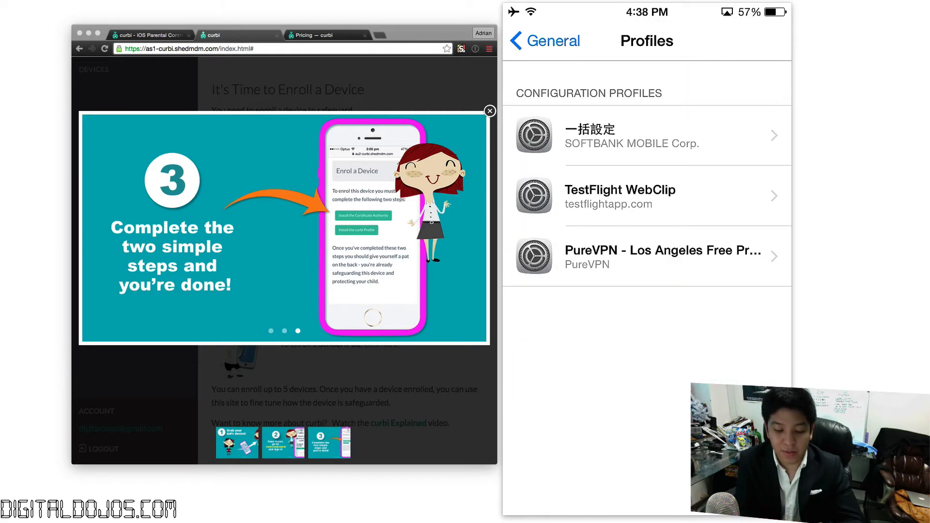
Step: Install the curbi profile on the iPhone, accepting the warning and trusting remote management
{"action": "left_click", "coordinate": [646, 135]}
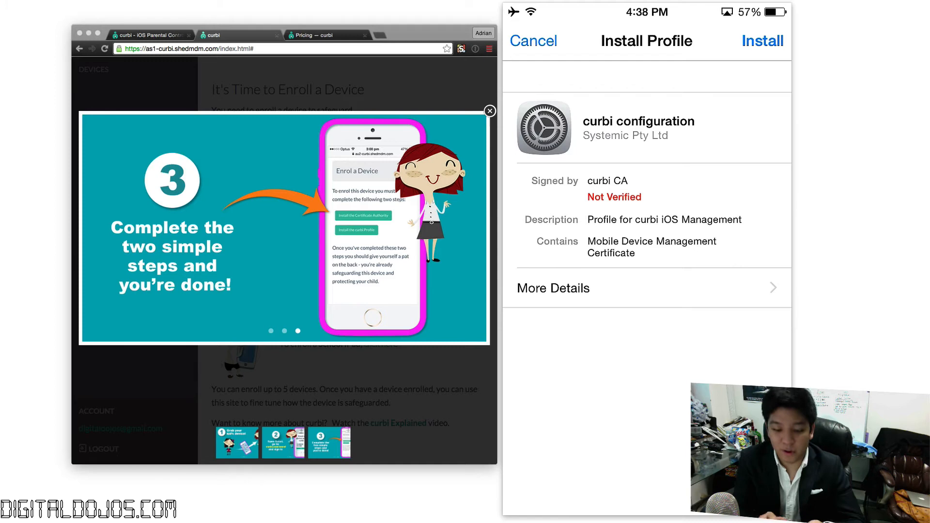
{"action": "left_click", "coordinate": [763, 41]}
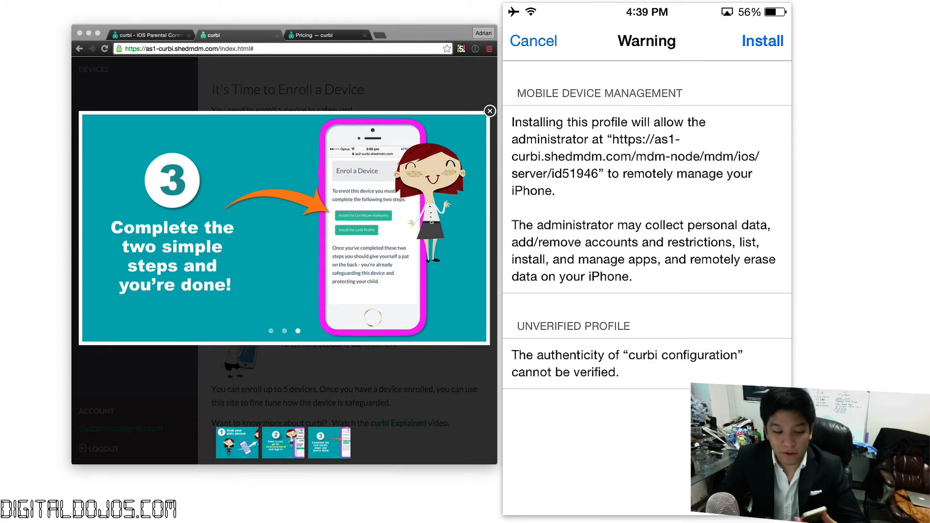
{"action": "left_click", "coordinate": [762, 41]}
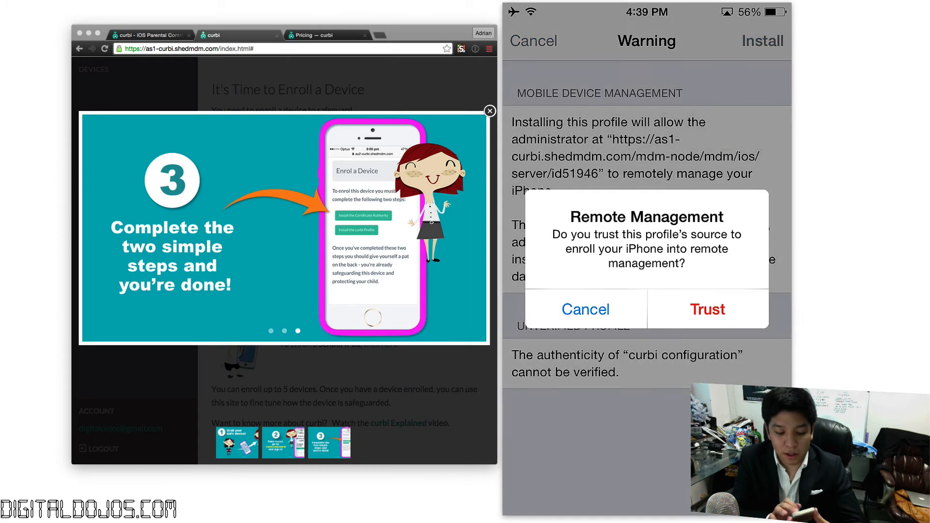
{"action": "left_click", "coordinate": [708, 309]}
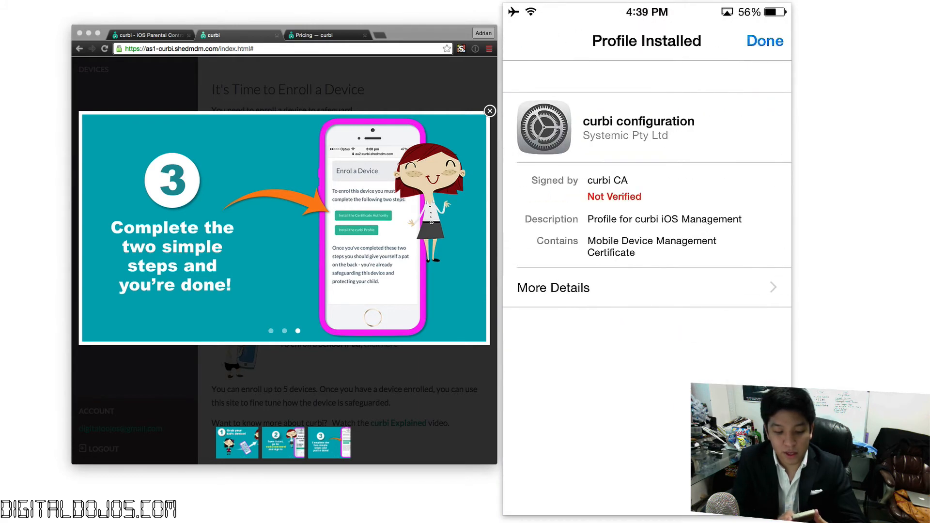
{"action": "left_click", "coordinate": [764, 41]}
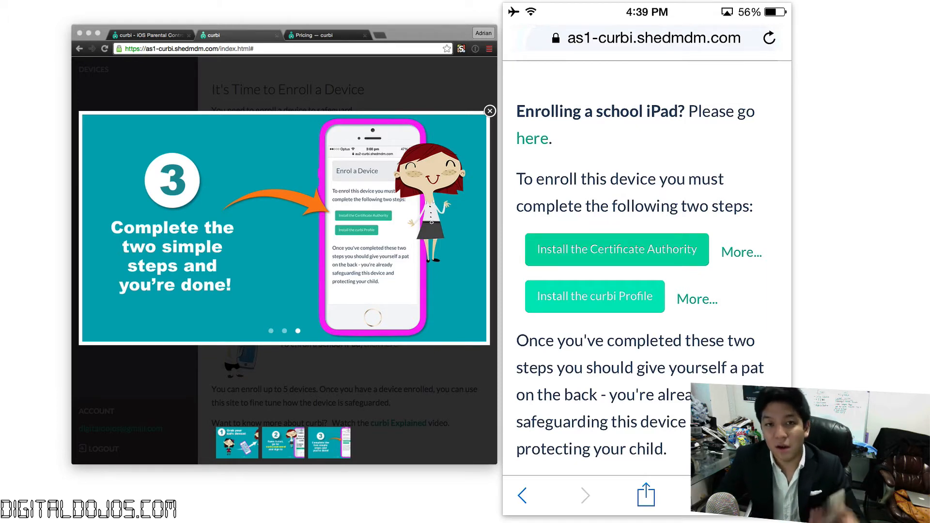
{"action": "left_click", "coordinate": [490, 111]}
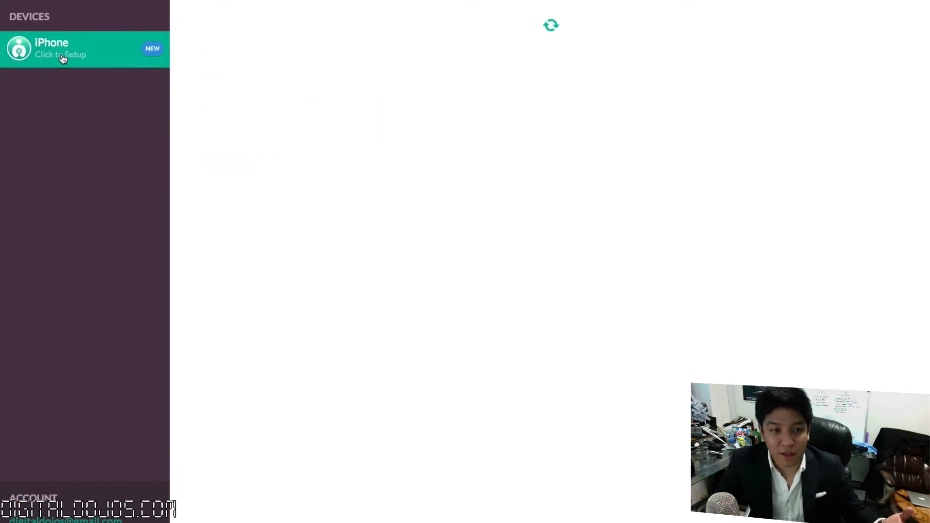
Step: Set up the new device keeping the name iPhone, then view its installed apps
{"action": "left_click", "coordinate": [62, 57]}
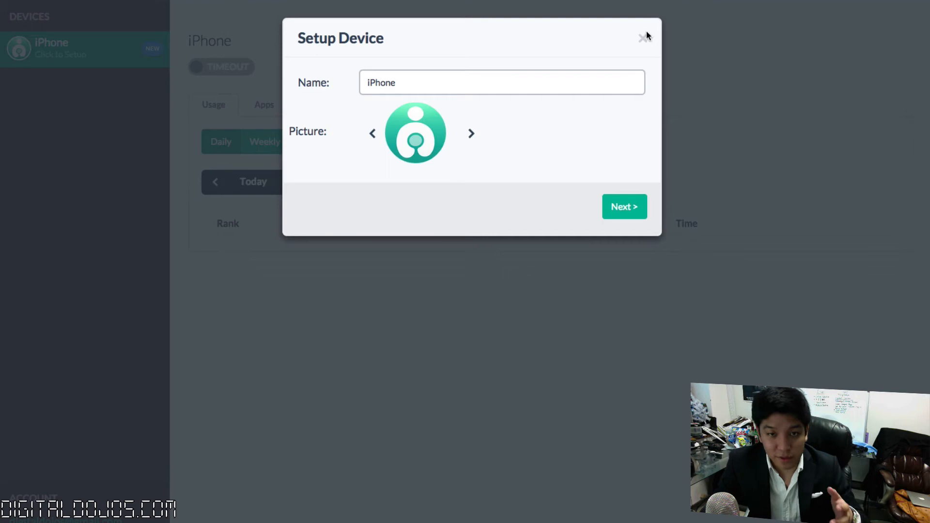
{"action": "left_click", "coordinate": [641, 38]}
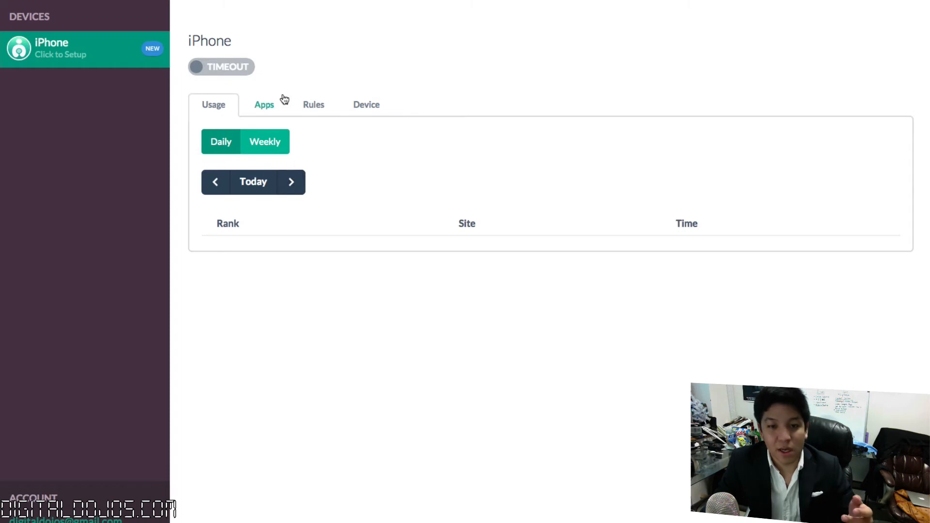
{"action": "mouse_move", "coordinate": [249, 231]}
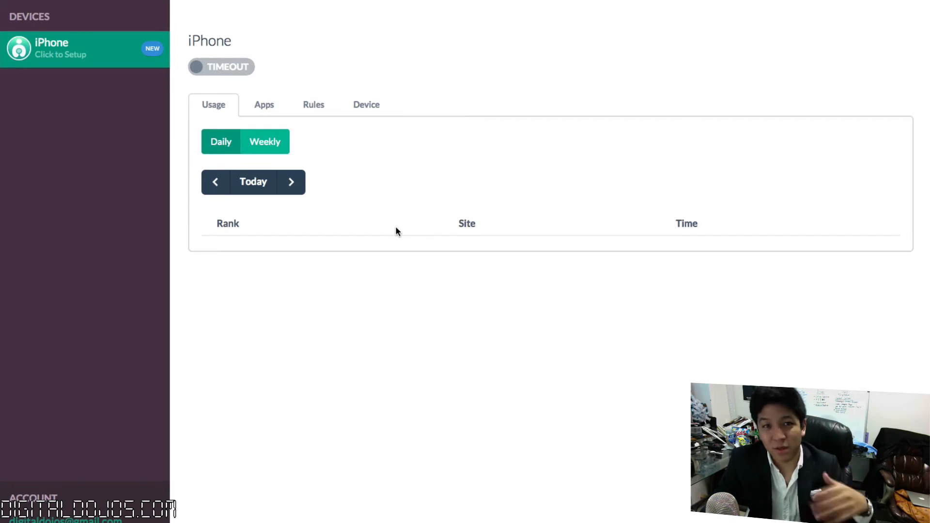
{"action": "left_click", "coordinate": [263, 104]}
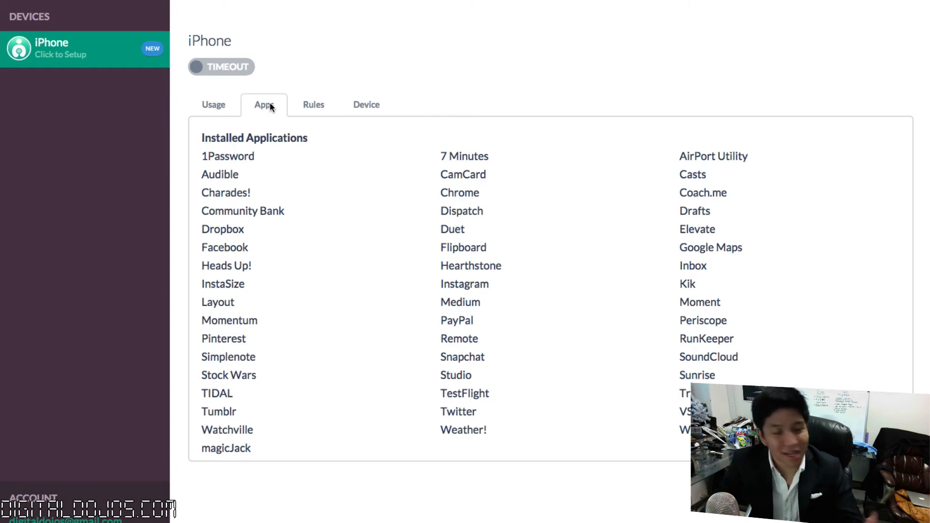
{"action": "mouse_move", "coordinate": [301, 154]}
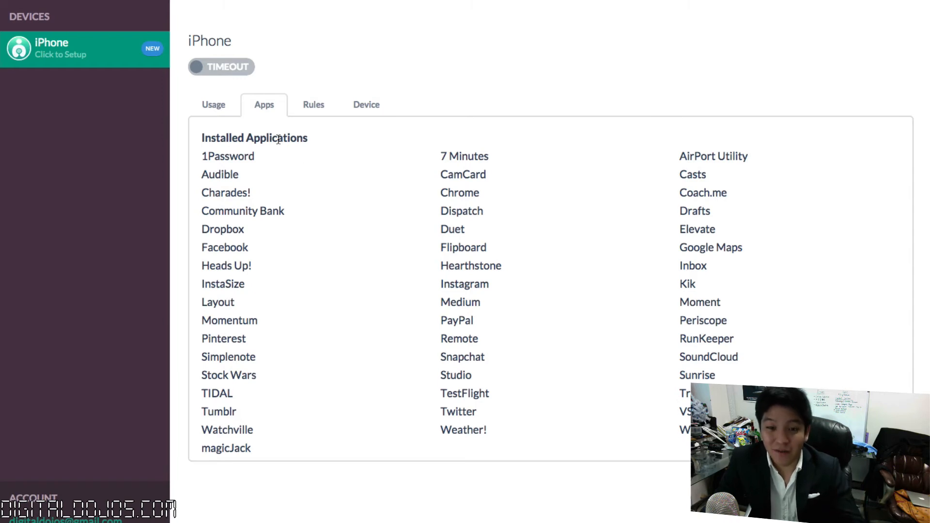
{"action": "mouse_move", "coordinate": [390, 215]}
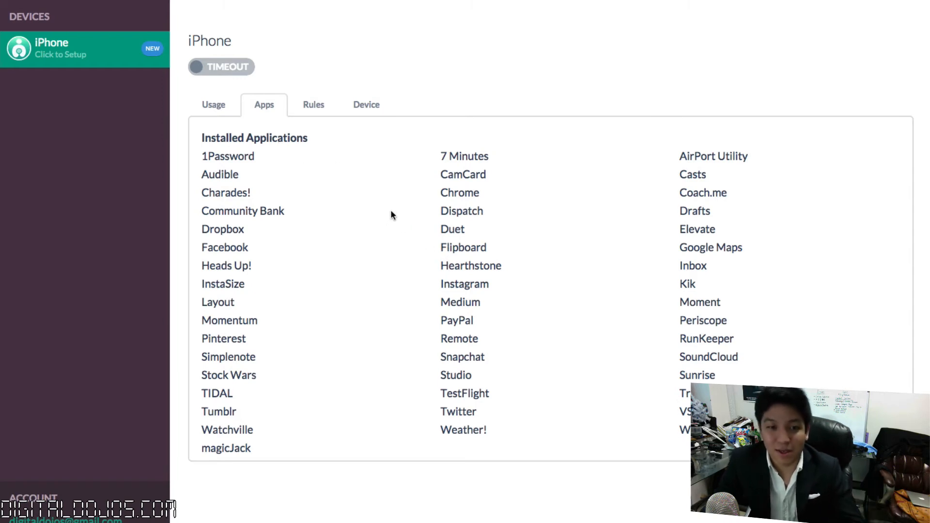
Step: Review the inactive iPhone Study Time Rule's details, then start a new rule
{"action": "left_click", "coordinate": [313, 104]}
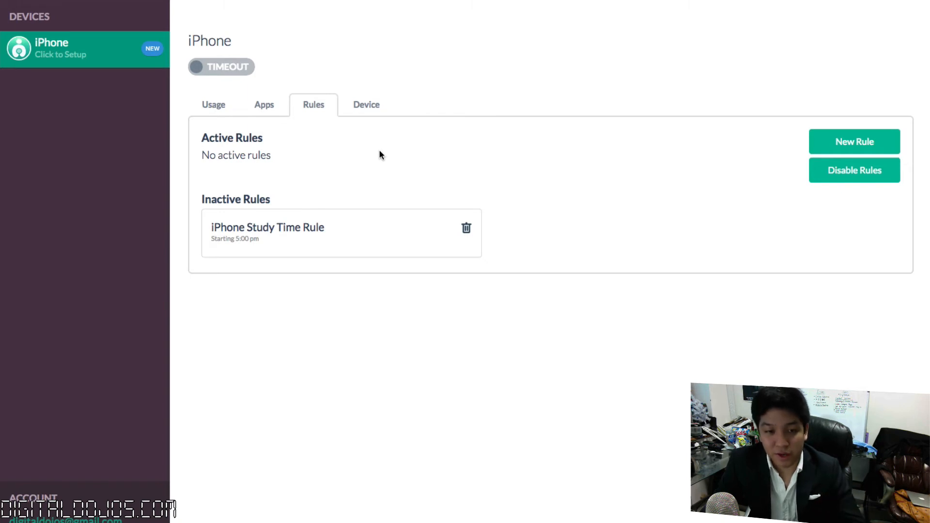
{"action": "mouse_move", "coordinate": [312, 239]}
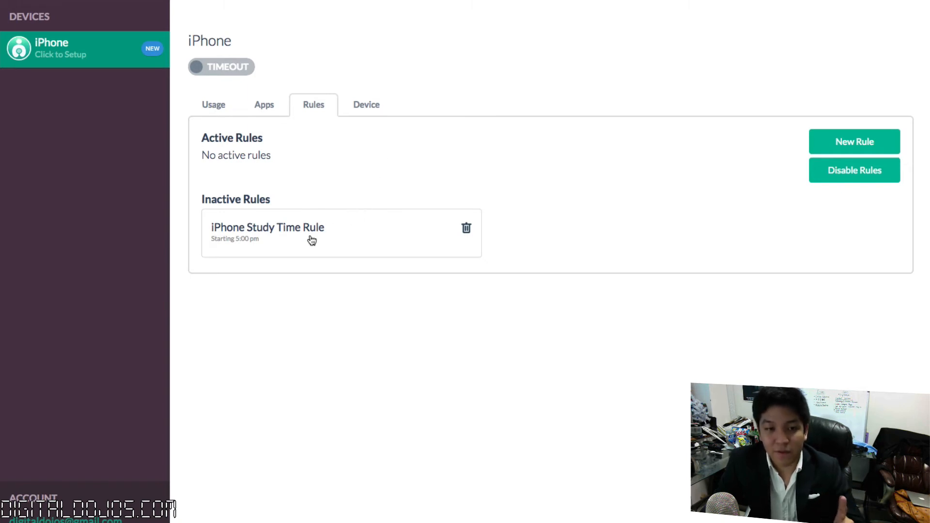
{"action": "left_click", "coordinate": [267, 233]}
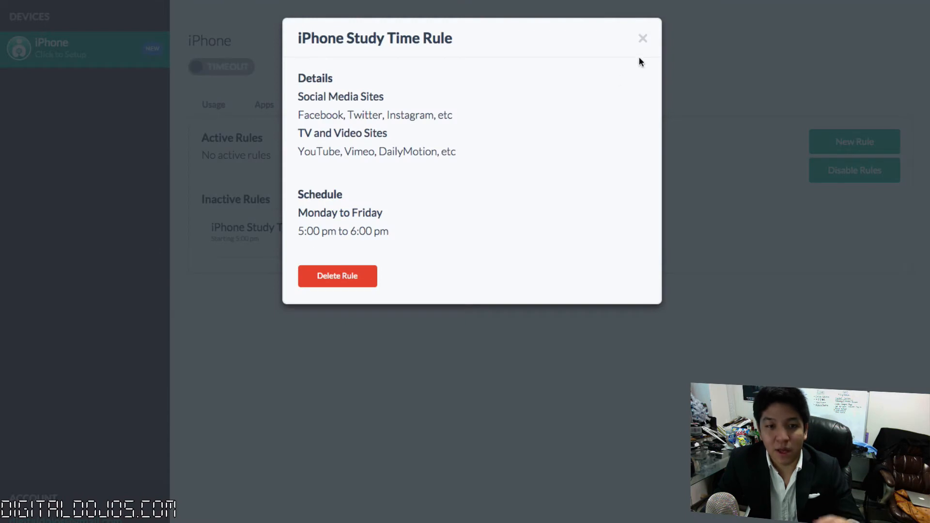
{"action": "left_click", "coordinate": [643, 38]}
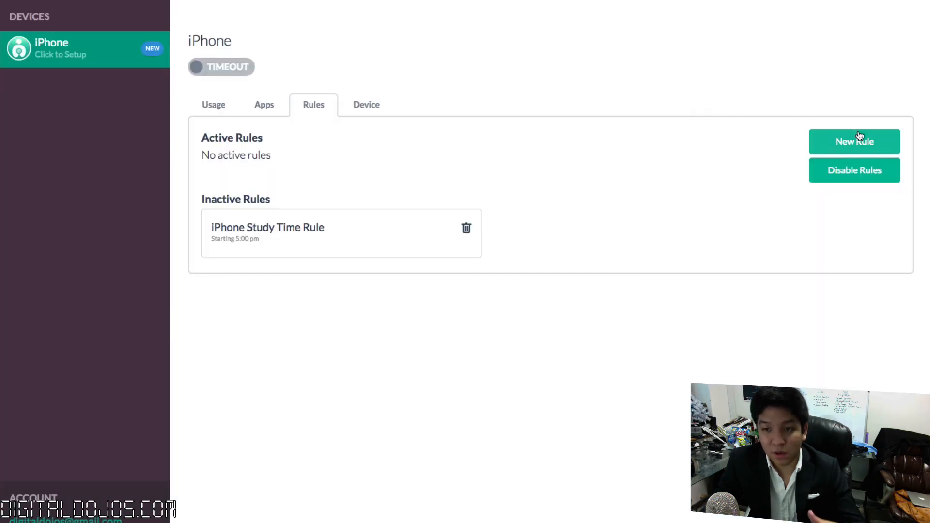
{"action": "left_click", "coordinate": [855, 142]}
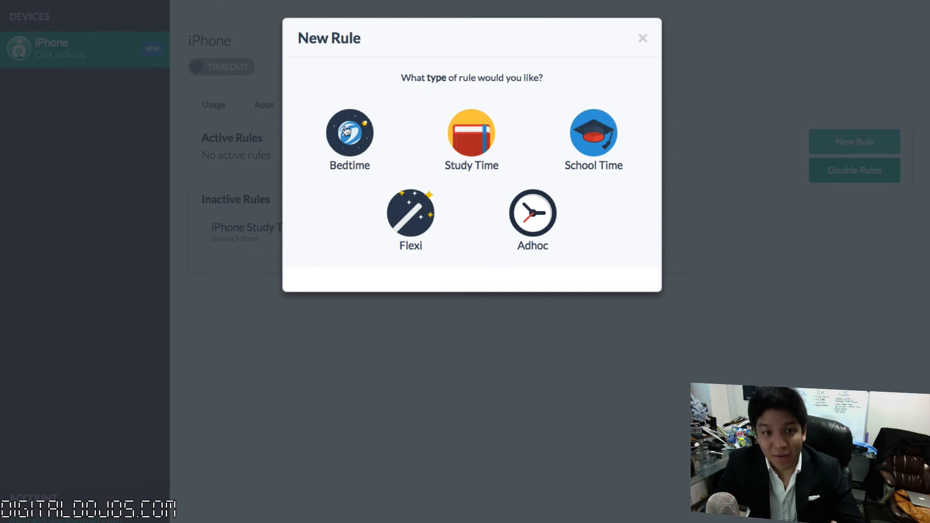
Step: Choose a Bedtime rule that blocks everything, reviewing the site categories
{"action": "left_click", "coordinate": [350, 139]}
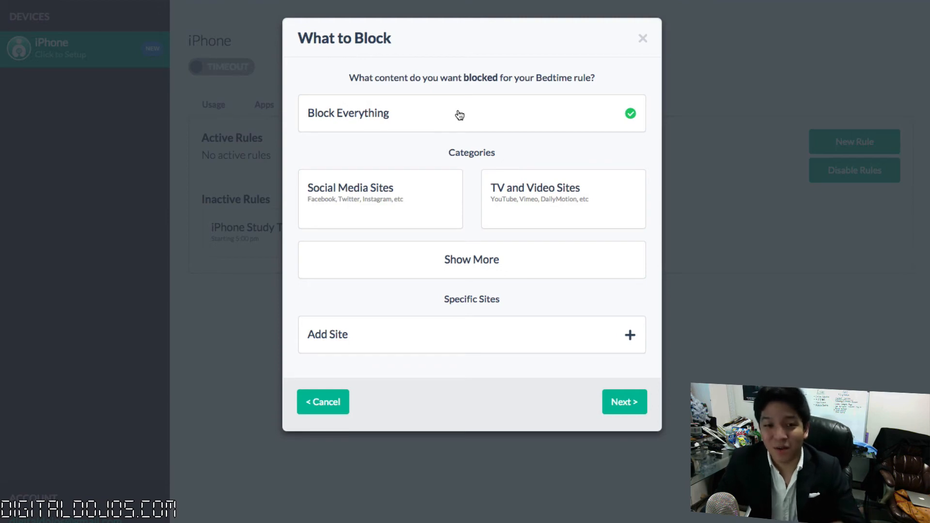
{"action": "left_click", "coordinate": [472, 259]}
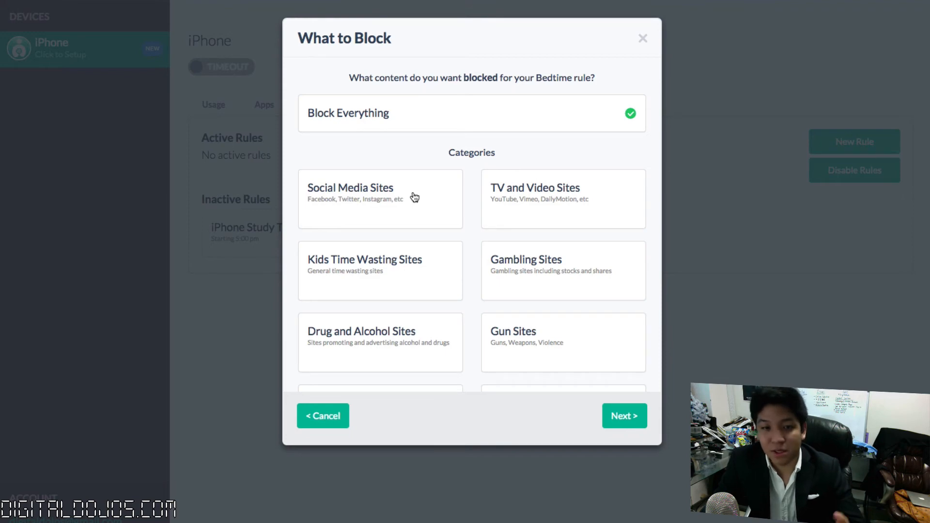
{"action": "scroll", "scroll_direction": "down", "scroll_amount": 3}
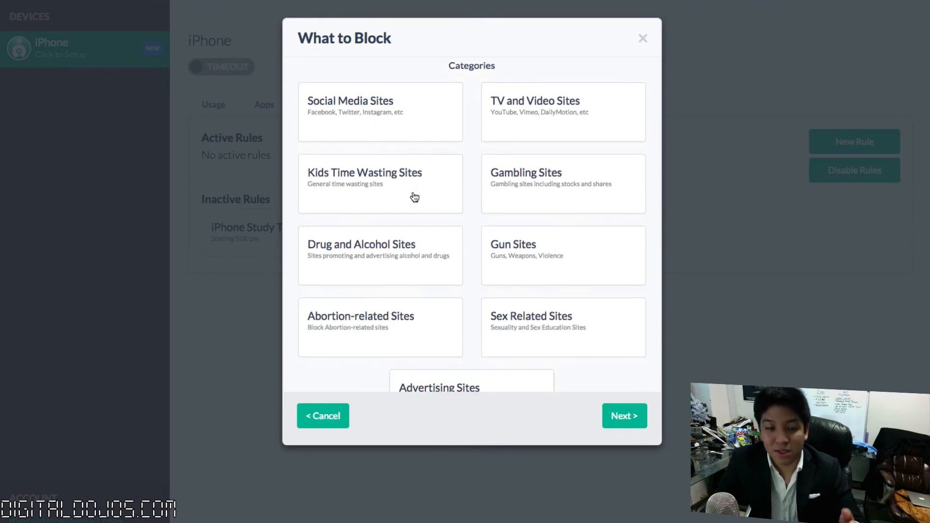
{"action": "scroll", "scroll_direction": "down", "scroll_amount": 3}
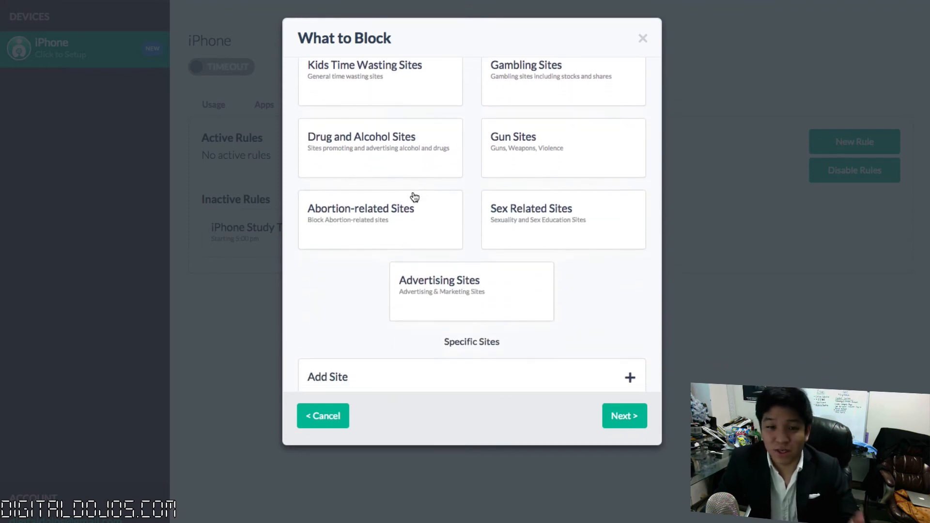
{"action": "scroll", "scroll_direction": "down", "scroll_amount": 3}
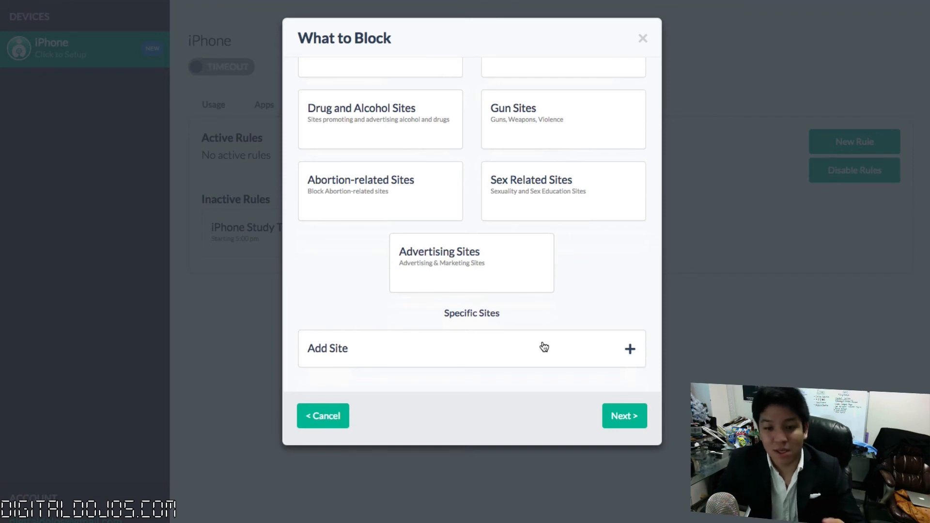
{"action": "left_click", "coordinate": [623, 416]}
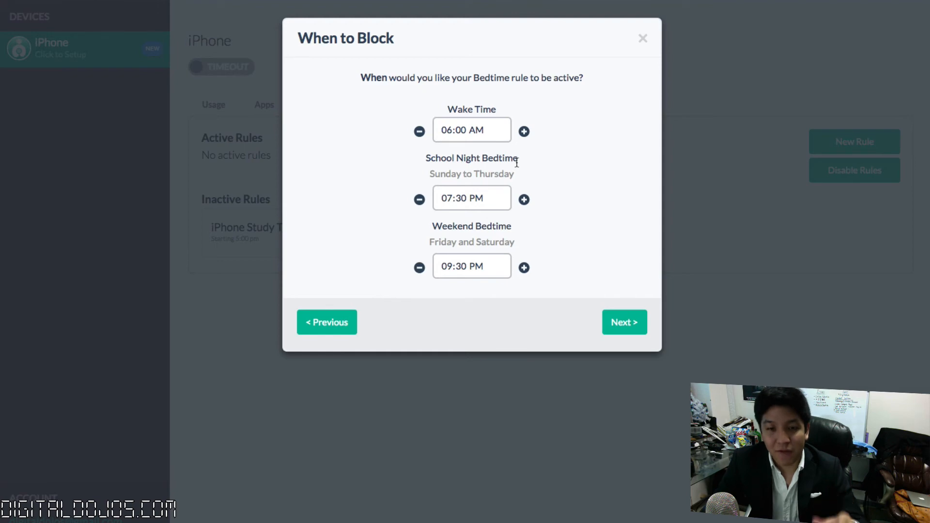
{"action": "mouse_move", "coordinate": [518, 167]}
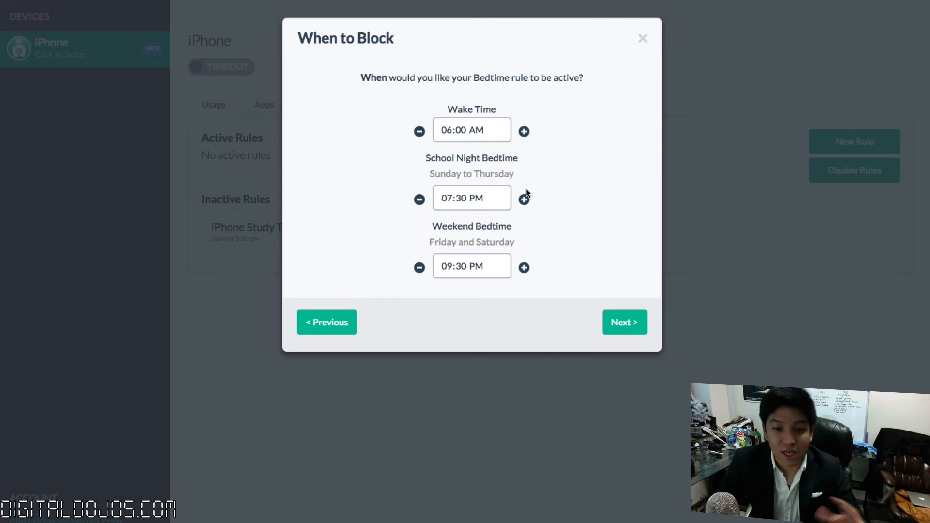
Step: Set weekend bedtime to 10:30 PM and save the rule for the iPhone
{"action": "left_click", "coordinate": [523, 267]}
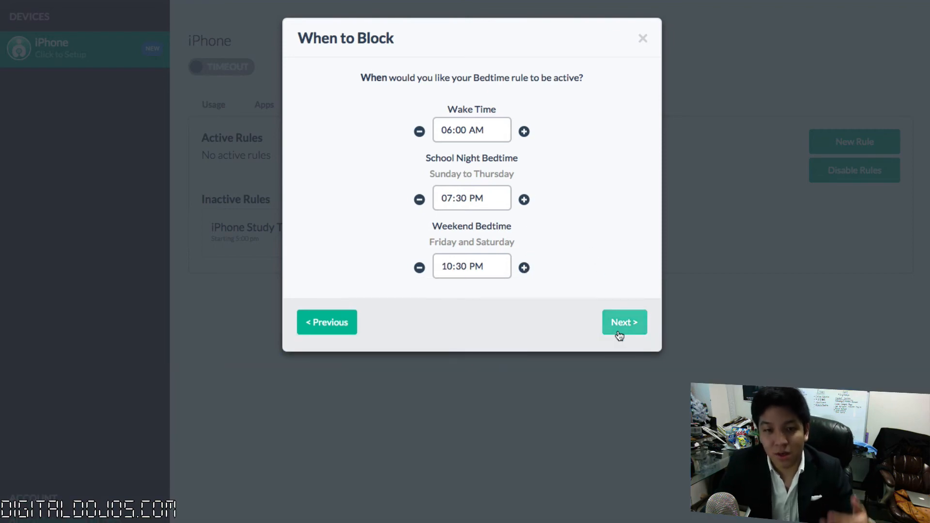
{"action": "left_click", "coordinate": [623, 321]}
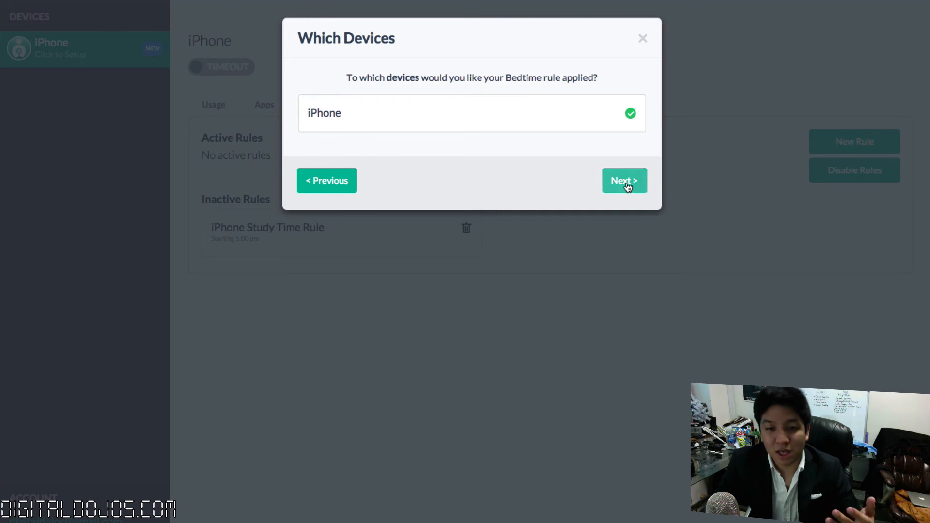
{"action": "left_click", "coordinate": [624, 180]}
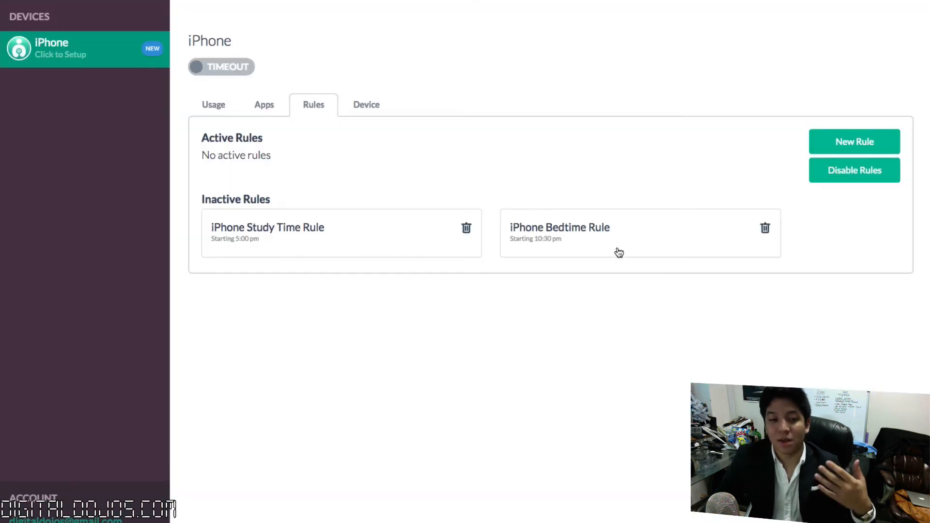
{"action": "mouse_move", "coordinate": [432, 136]}
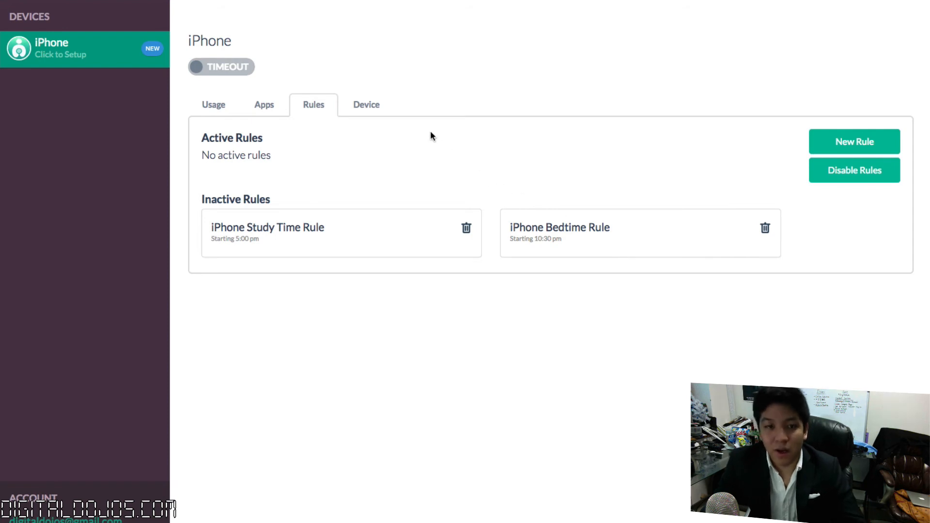
Step: View the device details: iPhone 5s, iOS 8.1, 1.75 GB capacity
{"action": "left_click", "coordinate": [366, 105]}
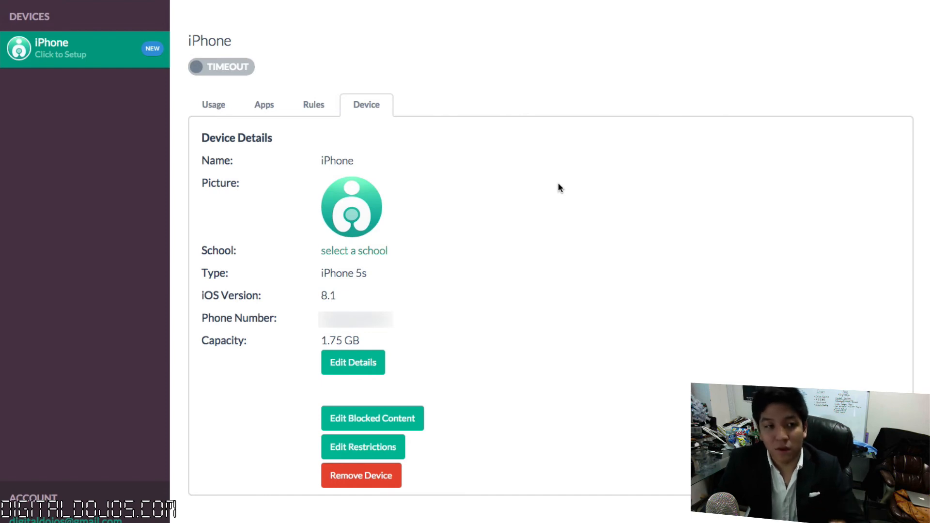
{"action": "mouse_move", "coordinate": [213, 105]}
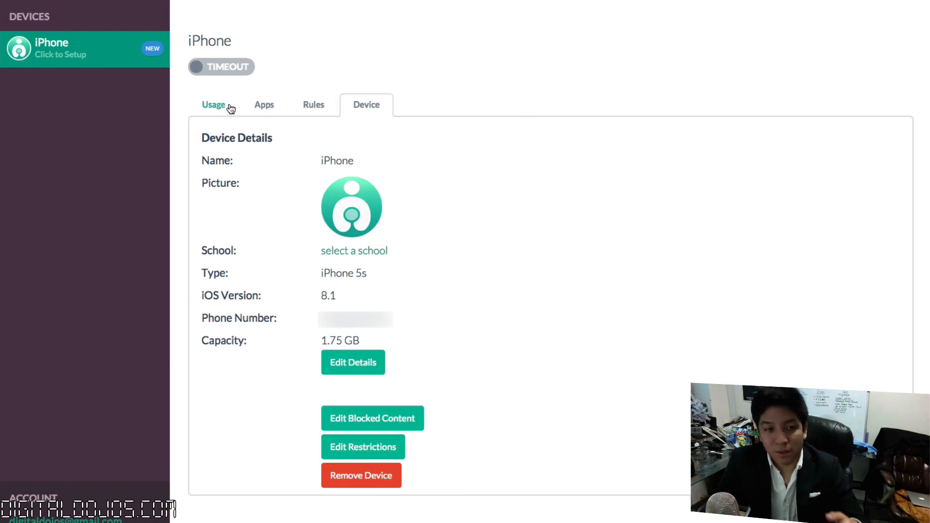
Step: View the iPhone's usage information, then browse the curbi website's Curb, Block and Watch overview
{"action": "left_click", "coordinate": [214, 105]}
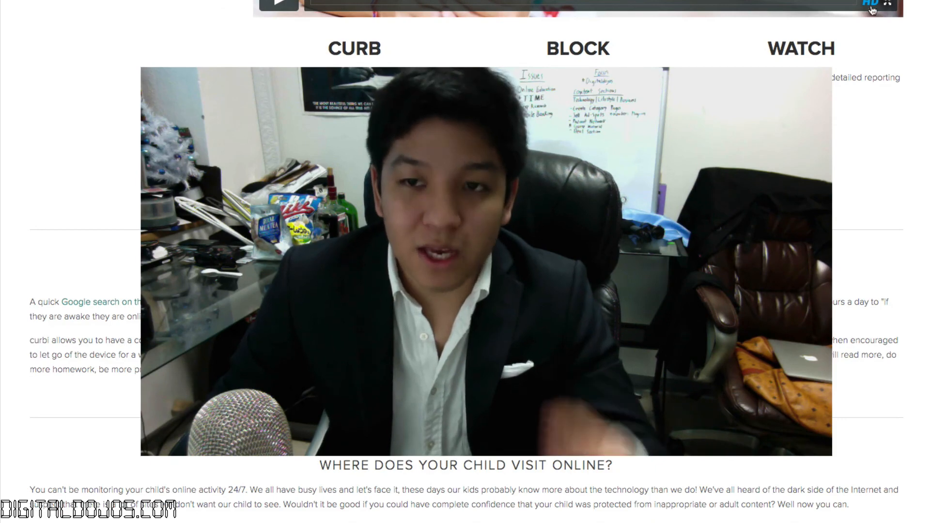
{"action": "scroll", "scroll_direction": "down", "scroll_amount": 3}
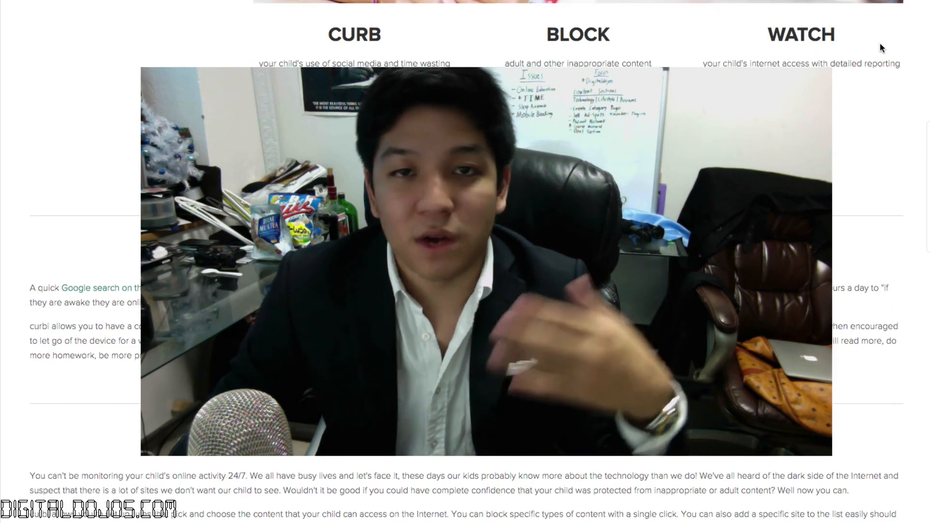